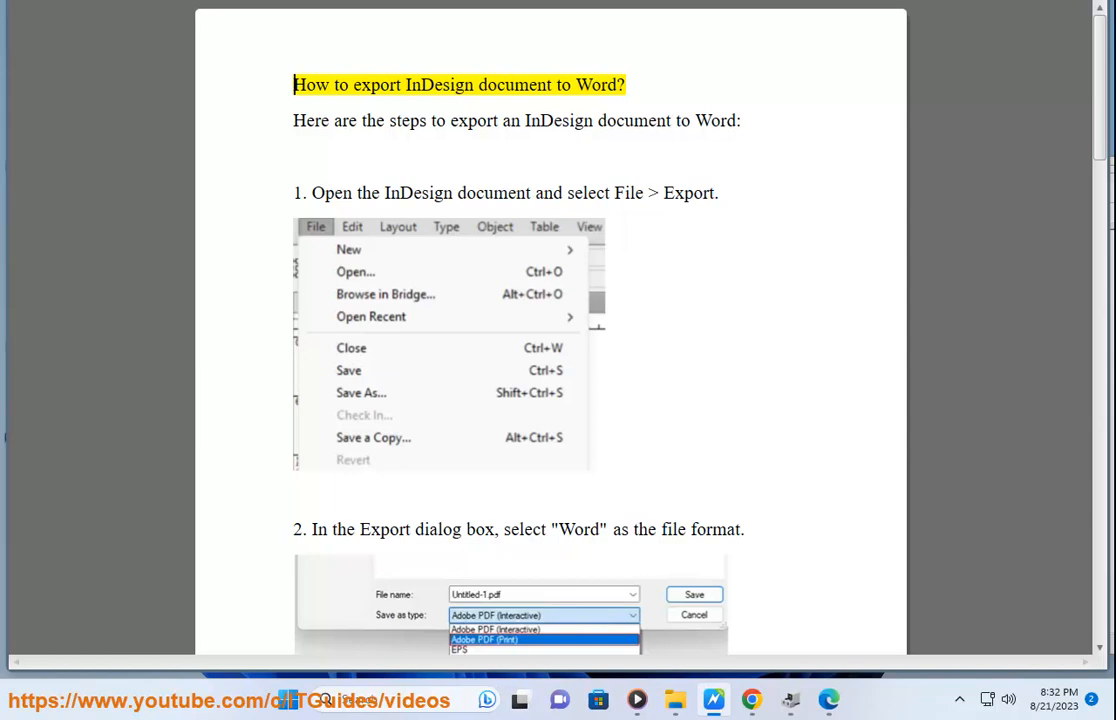
{"action": "double_click", "coordinate": [596, 84]}
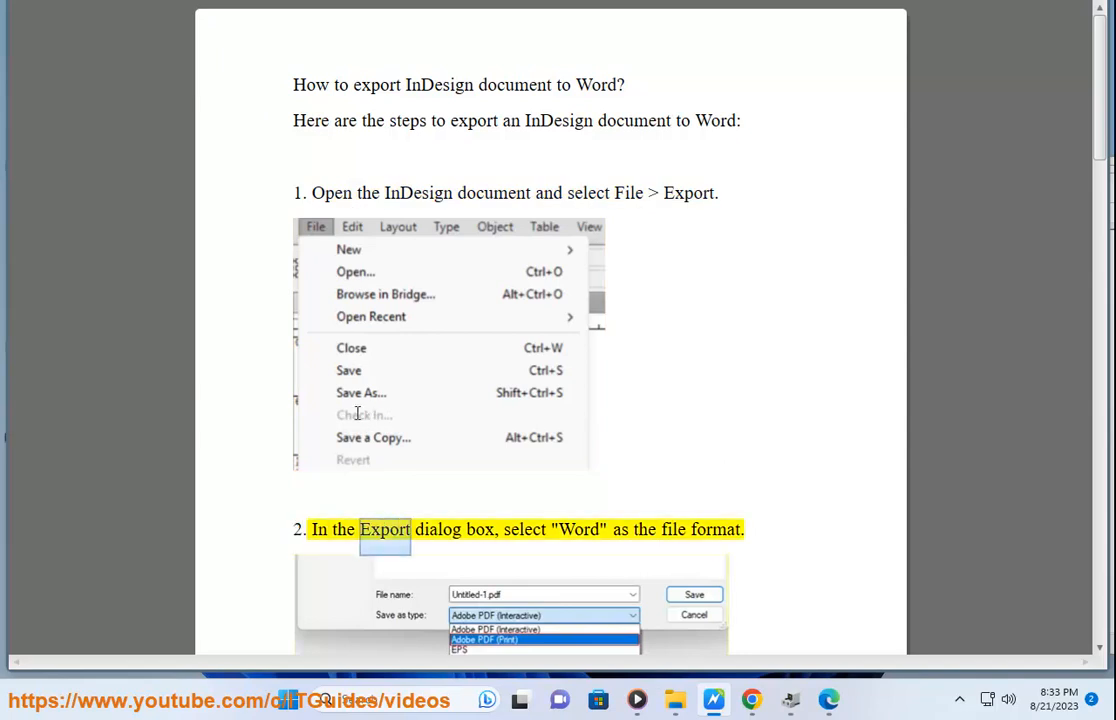
{"action": "scroll", "scroll_direction": "down", "scroll_amount": 3}
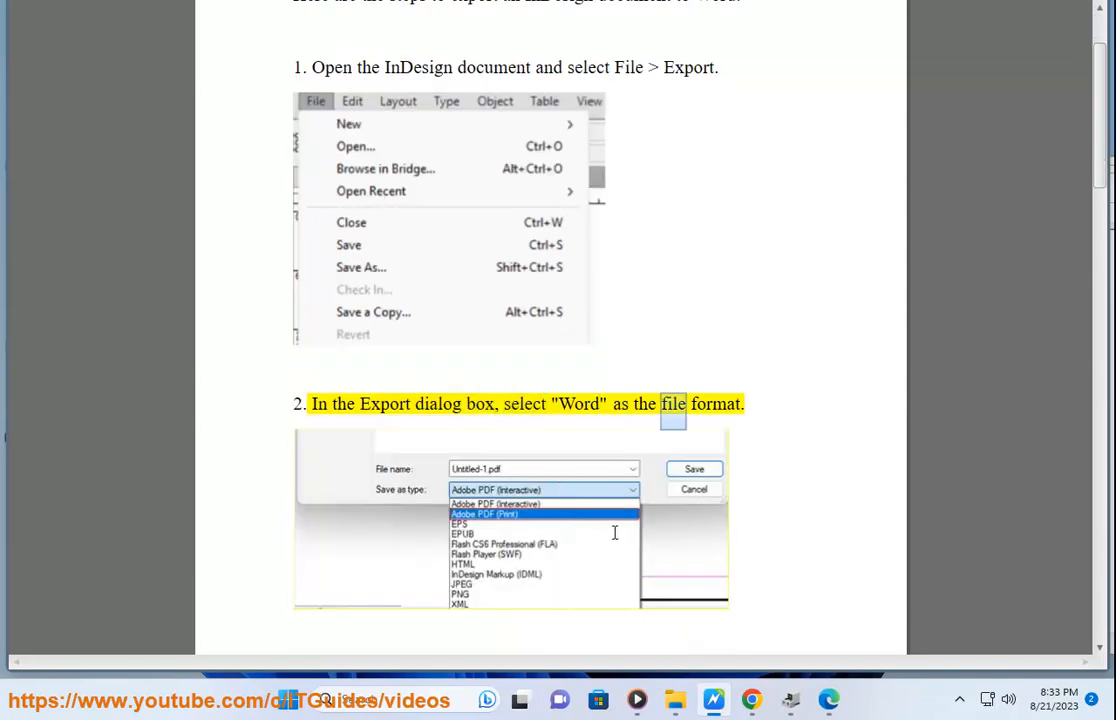
{"action": "scroll", "scroll_direction": "down", "scroll_amount": 3}
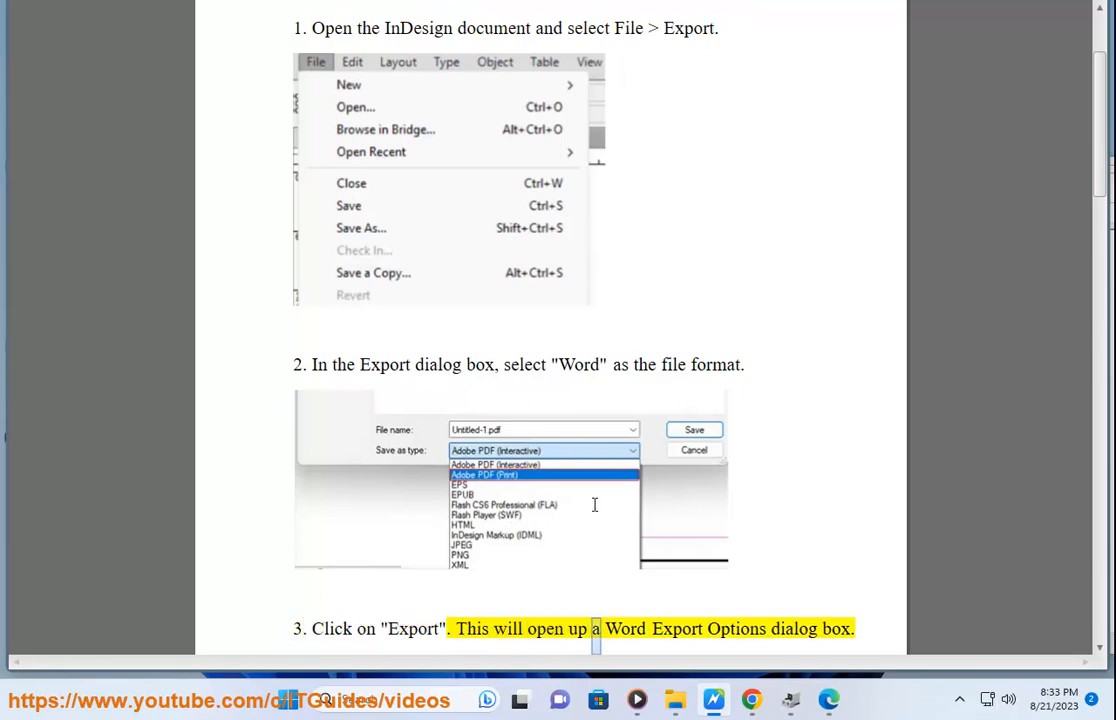
{"action": "scroll", "scroll_direction": "down", "scroll_amount": 3}
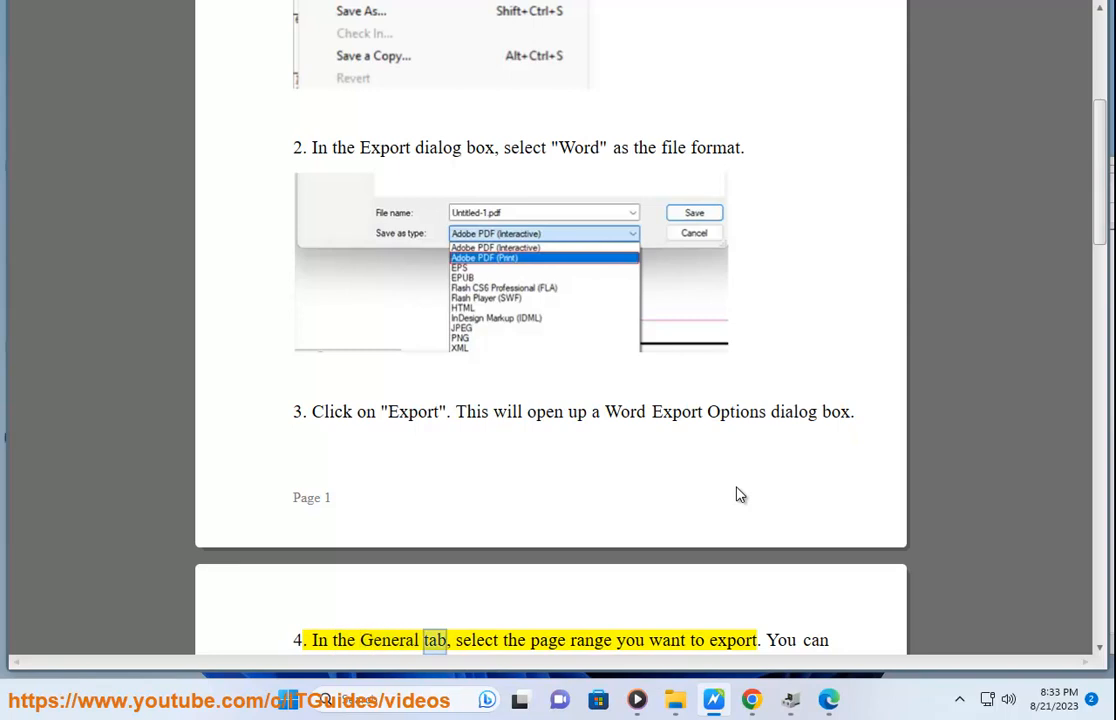
{"action": "scroll", "scroll_direction": "down", "scroll_amount": 3}
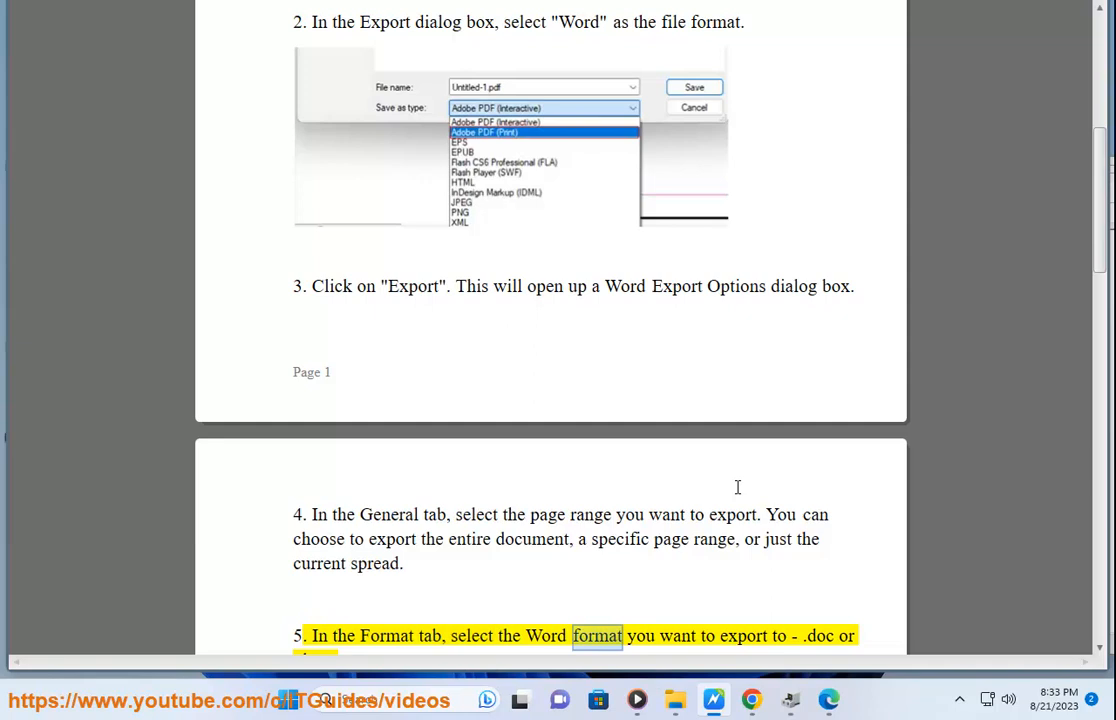
{"action": "scroll", "scroll_direction": "down", "scroll_amount": 3}
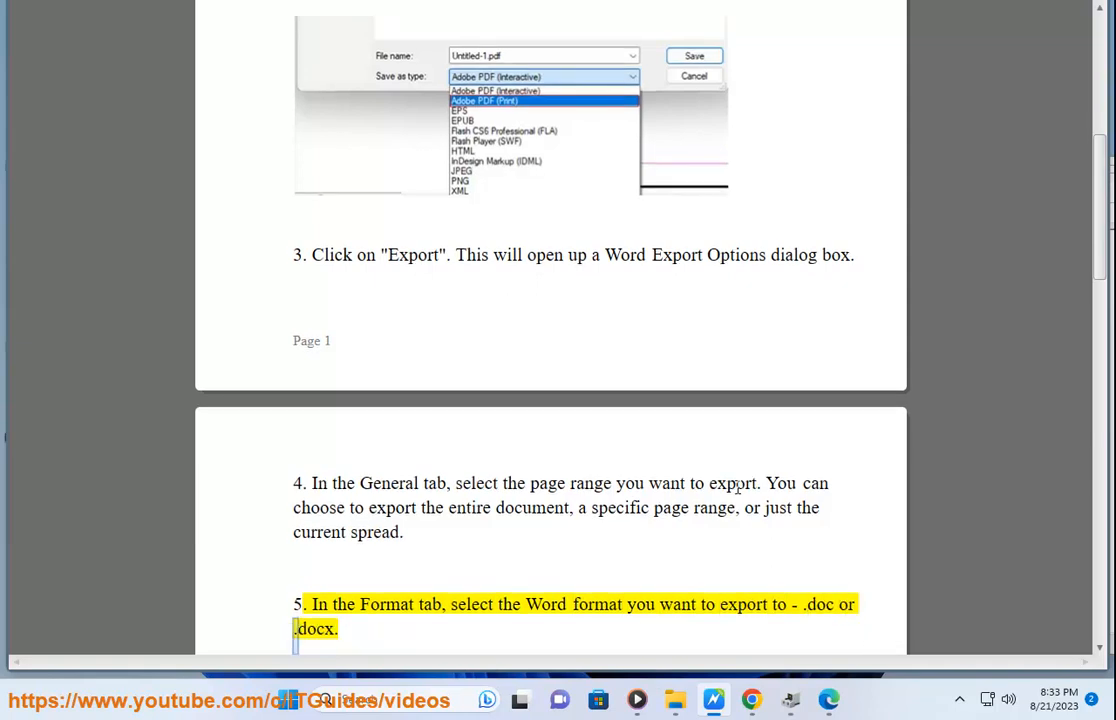
{"action": "scroll", "scroll_direction": "down", "scroll_amount": 3}
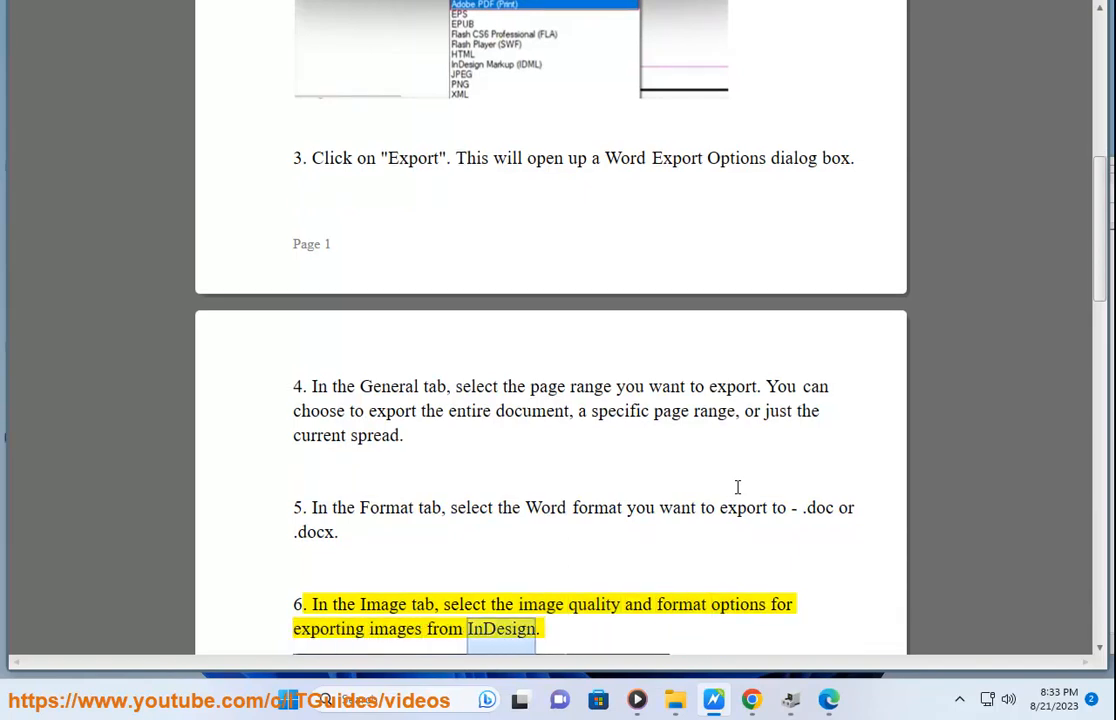
{"action": "scroll", "scroll_direction": "down", "scroll_amount": 3}
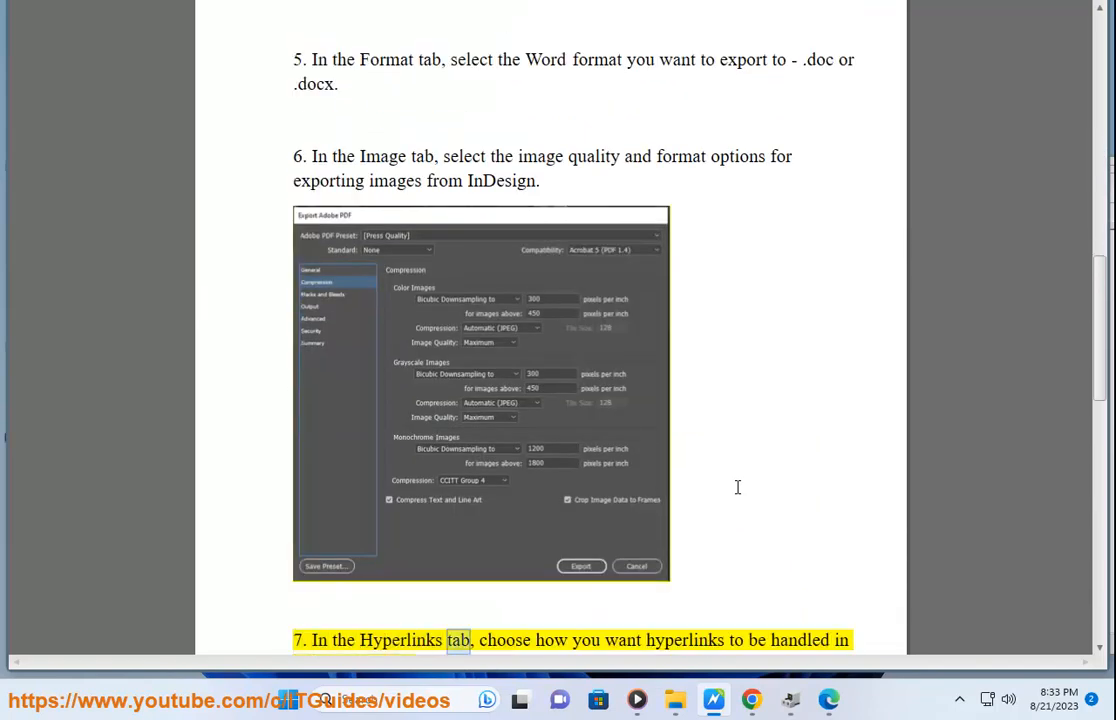
{"action": "scroll", "scroll_direction": "down", "scroll_amount": 3}
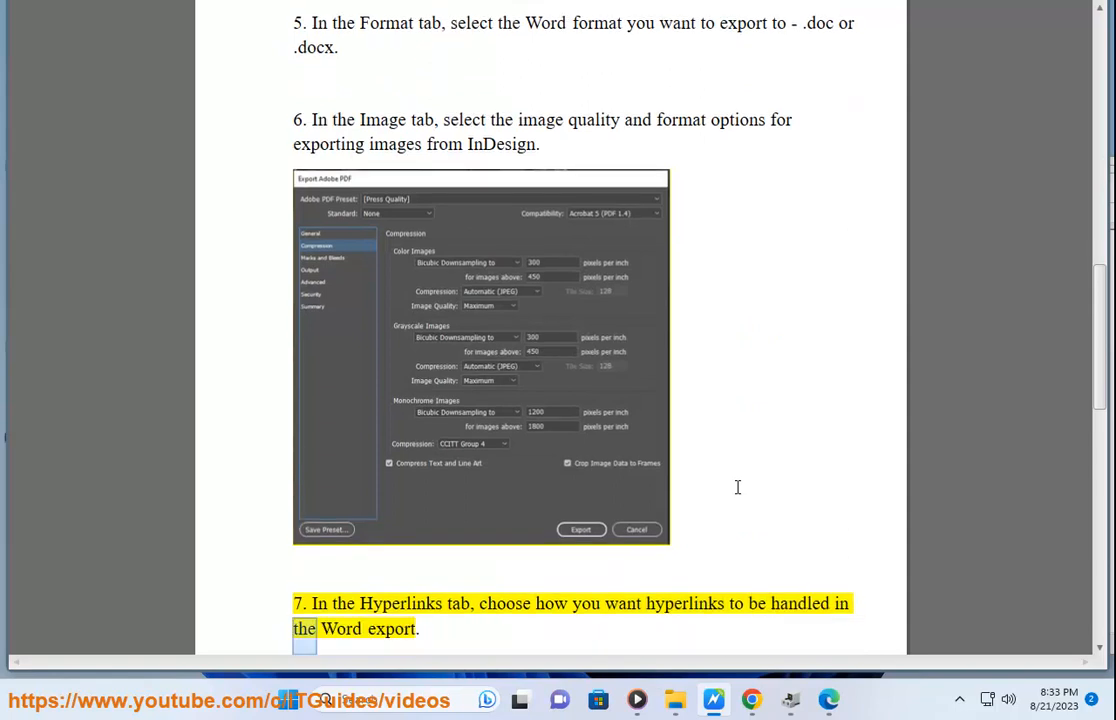
{"action": "scroll", "scroll_direction": "down", "scroll_amount": 3}
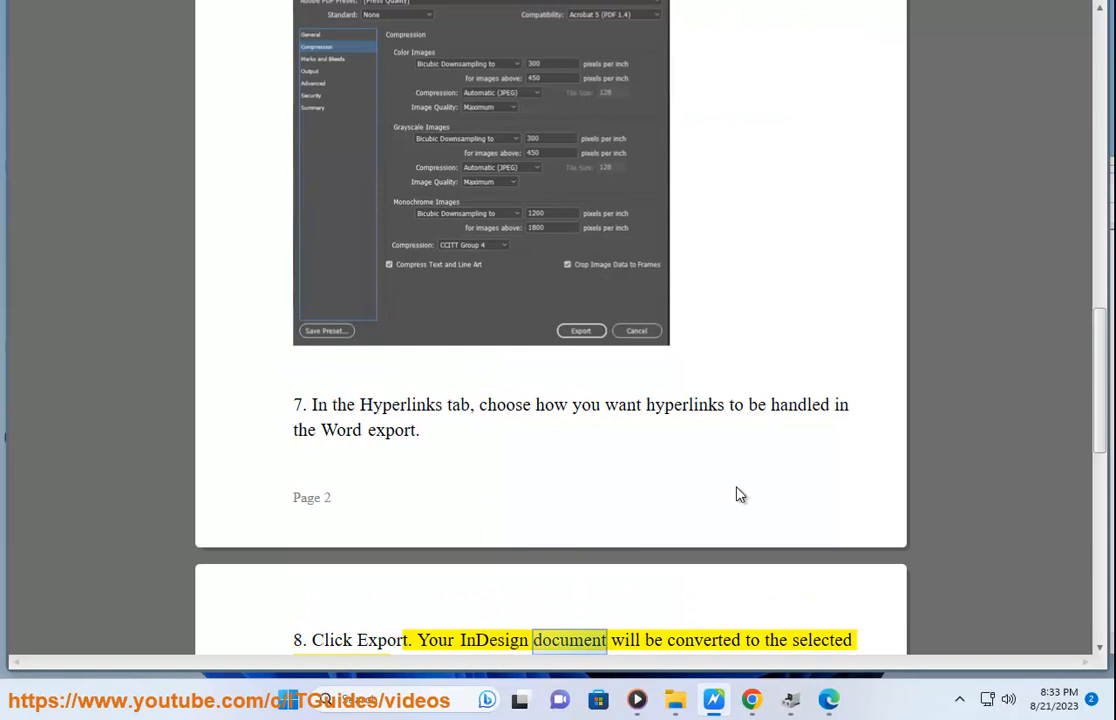
{"action": "scroll", "scroll_direction": "down", "scroll_amount": 3}
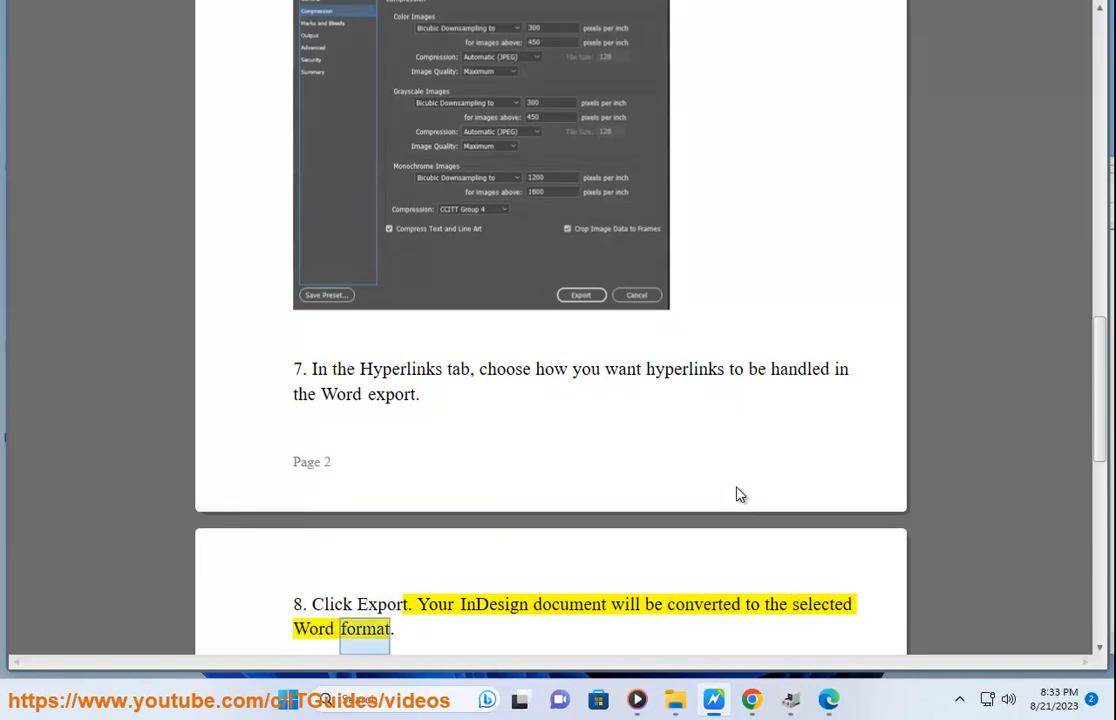
{"action": "scroll", "scroll_direction": "down", "scroll_amount": 3}
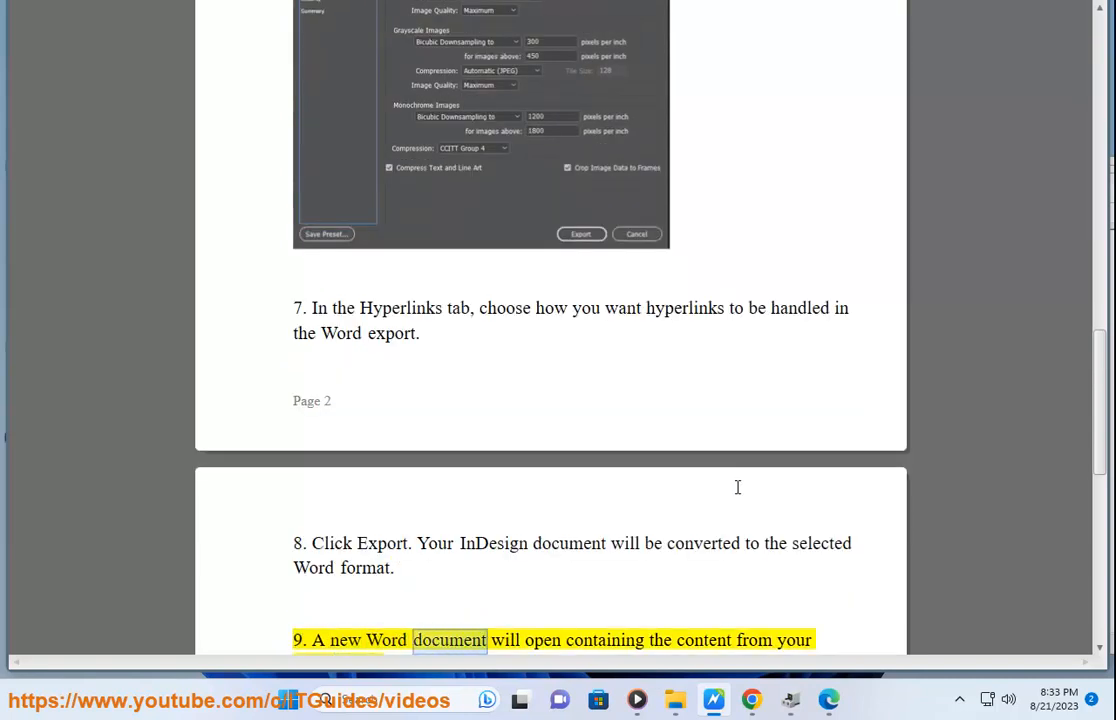
{"action": "scroll", "scroll_direction": "down", "scroll_amount": 3}
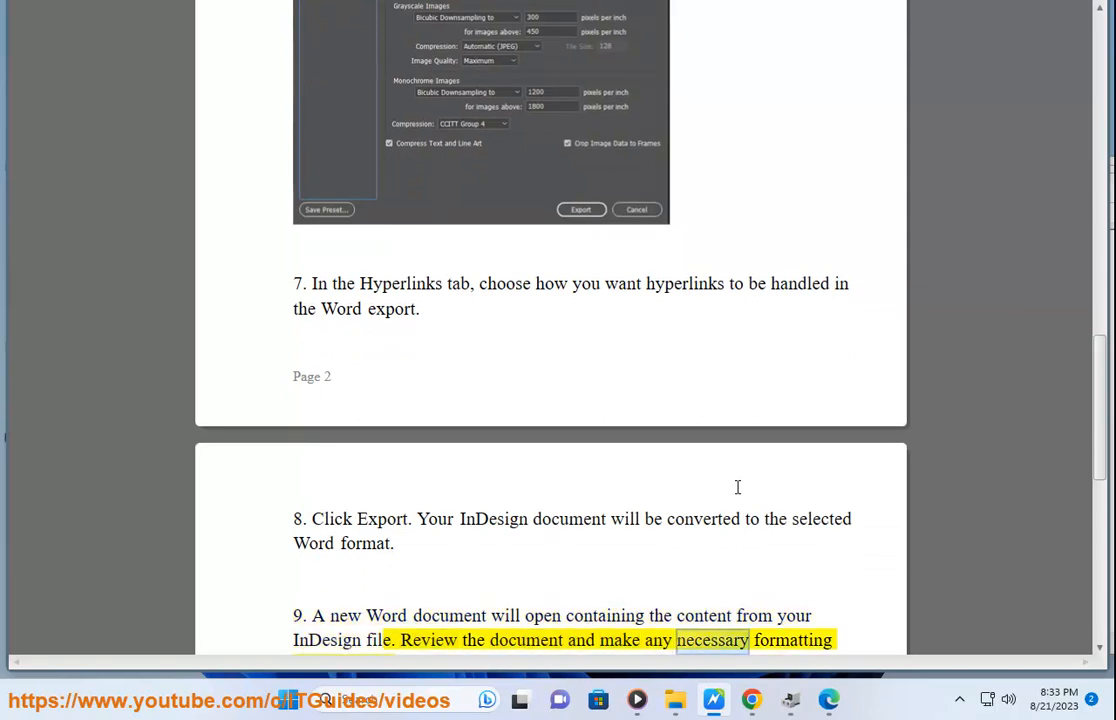
{"action": "scroll", "scroll_direction": "up", "scroll_amount": 3}
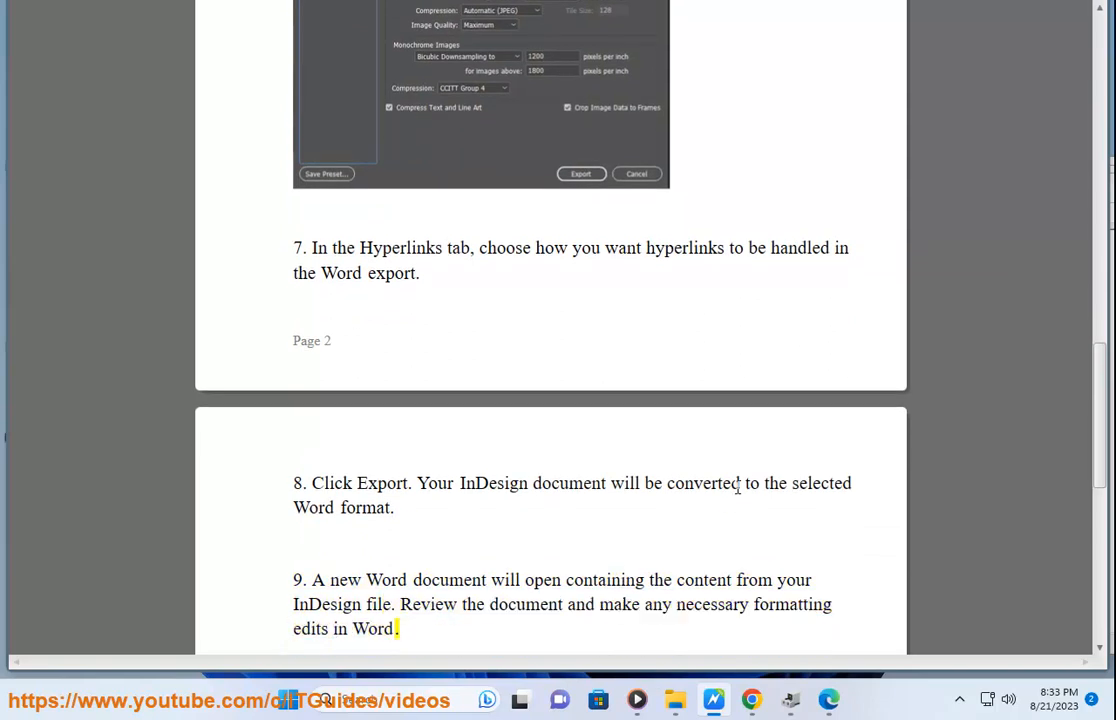
{"action": "scroll", "scroll_direction": "down", "scroll_amount": 3}
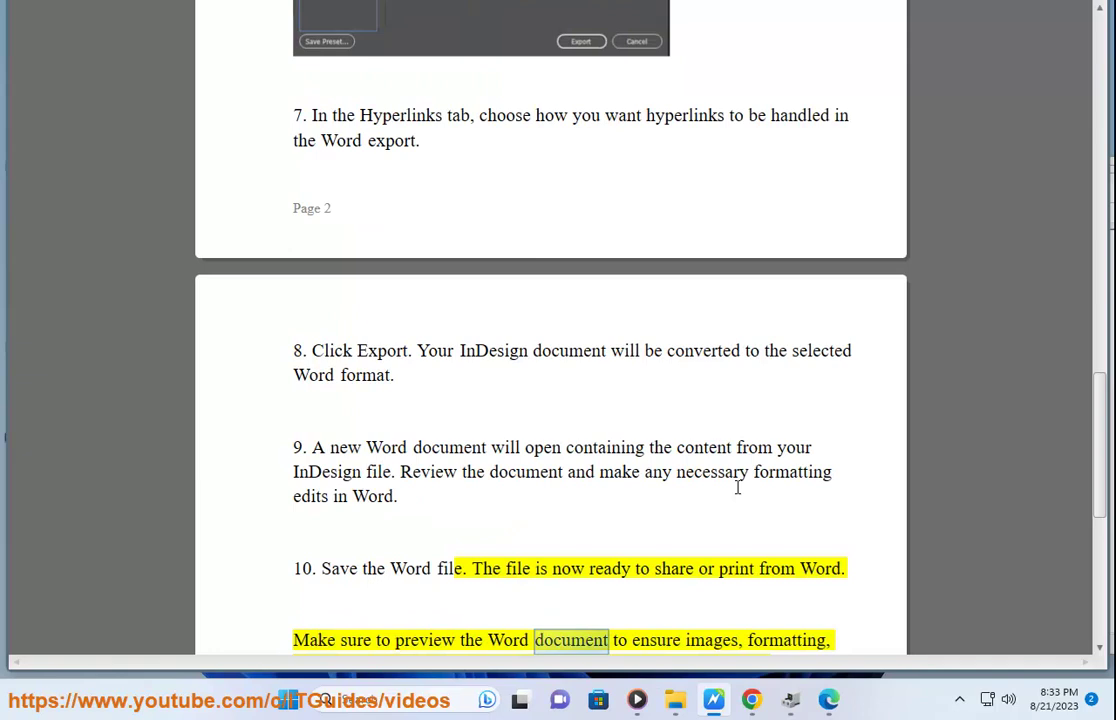
{"action": "scroll", "scroll_direction": "down", "scroll_amount": 3}
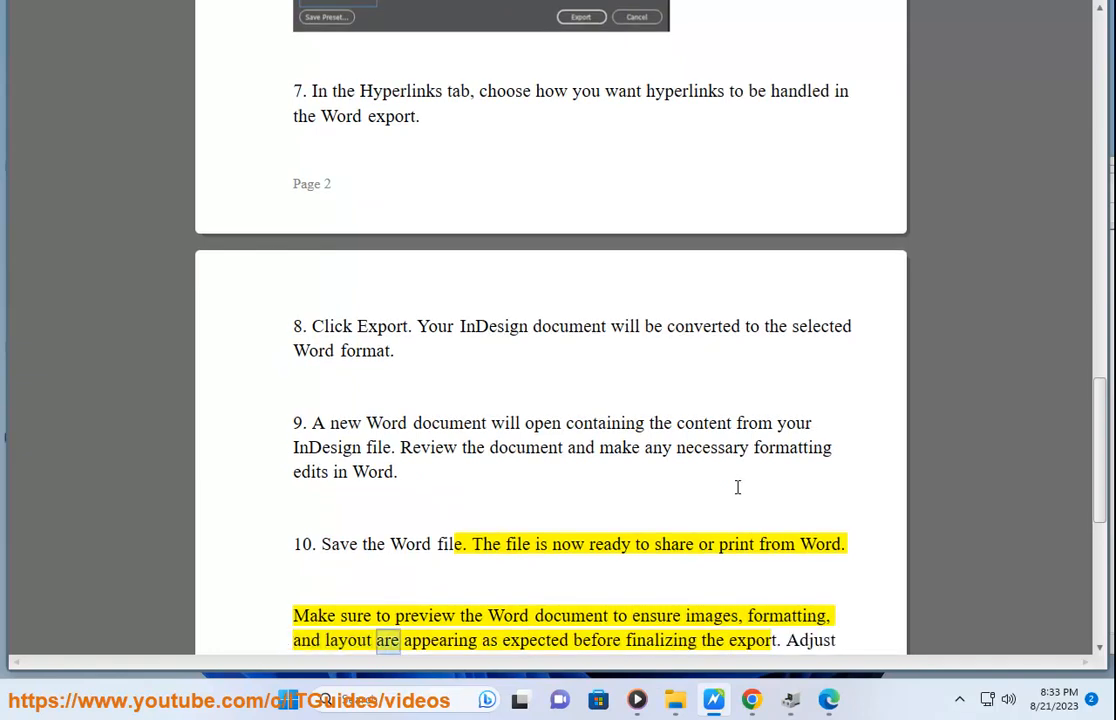